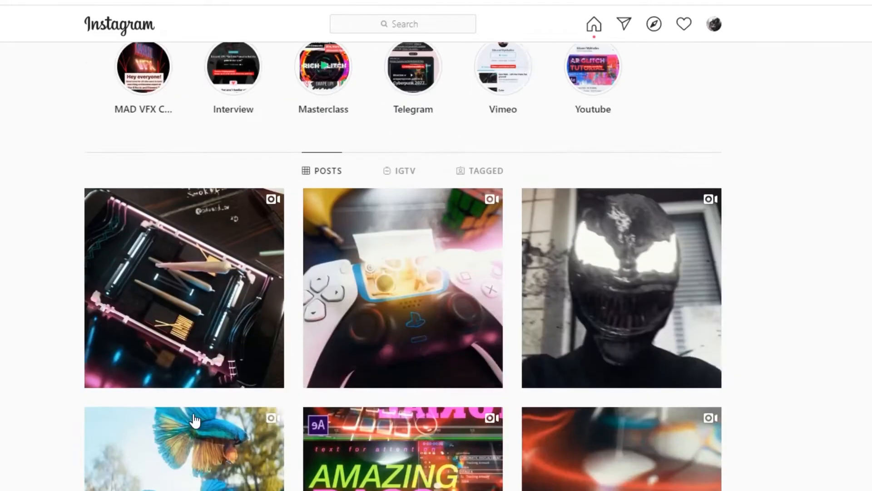
Step: Confirm the Solid Settings to create the new solid layer in the composition
scroll(down, 3)
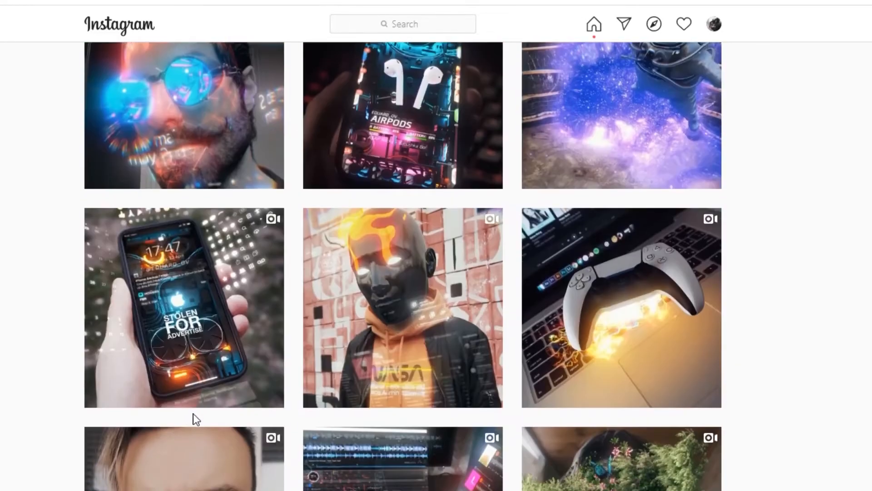
scroll(down, 3)
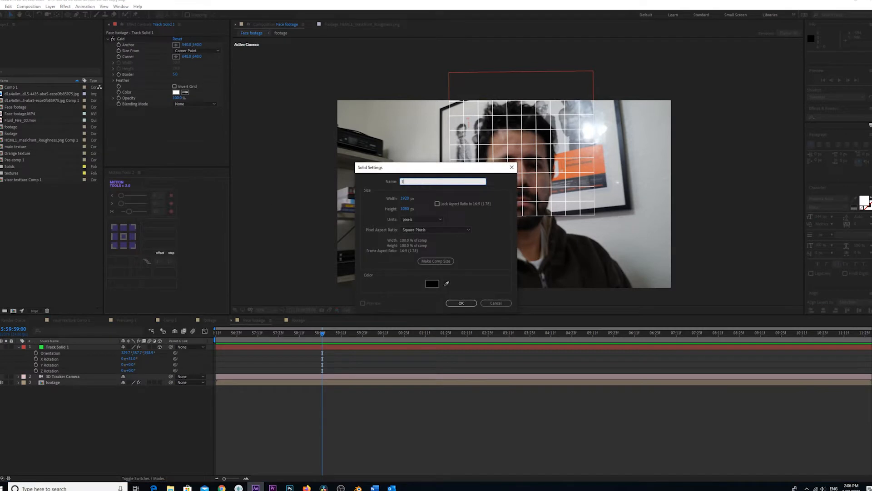
click(461, 302)
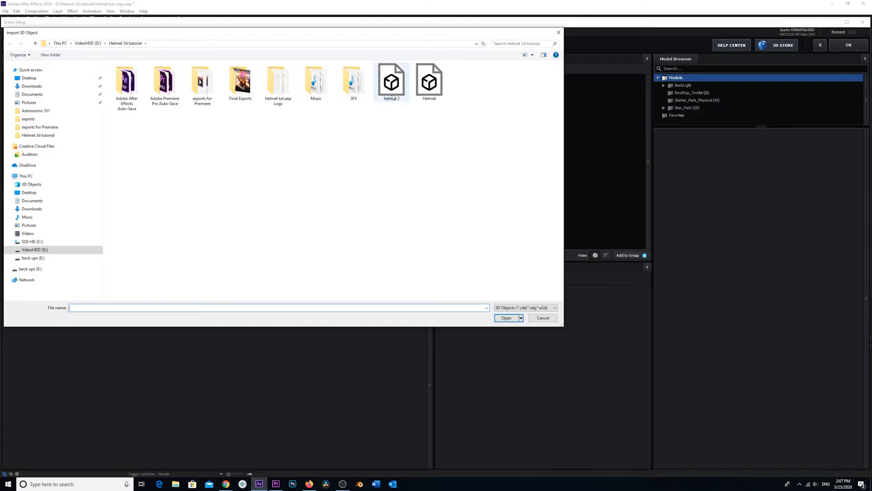
Step: Import the helmet OBJ file from the Helmet 3d tutorial folder into the scene
double_click(391, 81)
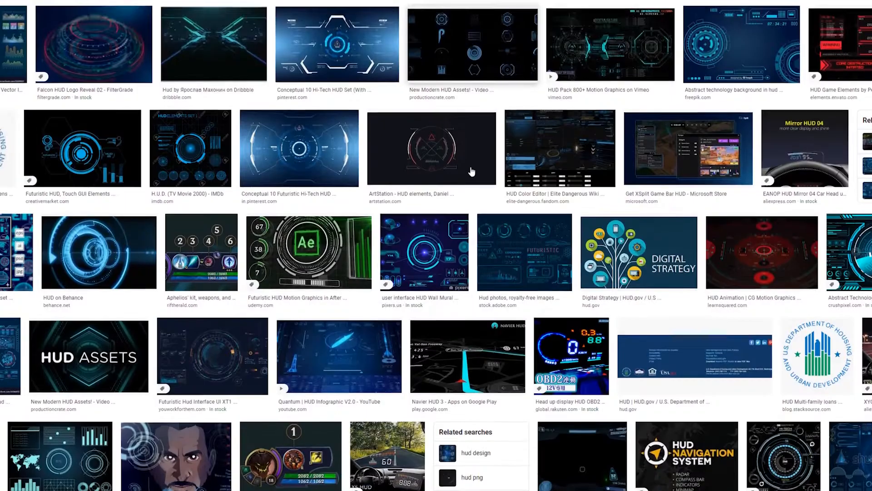
Step: Browse the Red Giant Universe HUD Components preset library for the visor texture
scroll(down, 3)
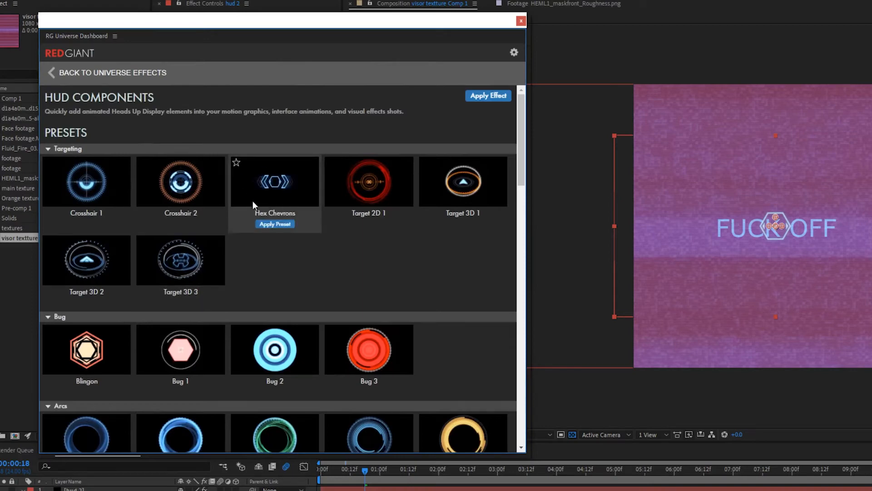
Step: Set Custom Texture Maps Layer 2 of the Element effect to visor textture Comp 1
click(521, 21)
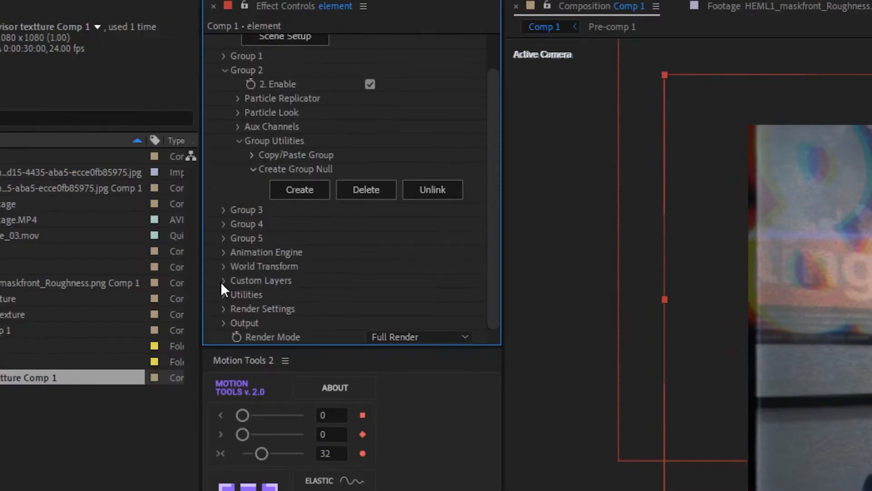
scroll(down, 3)
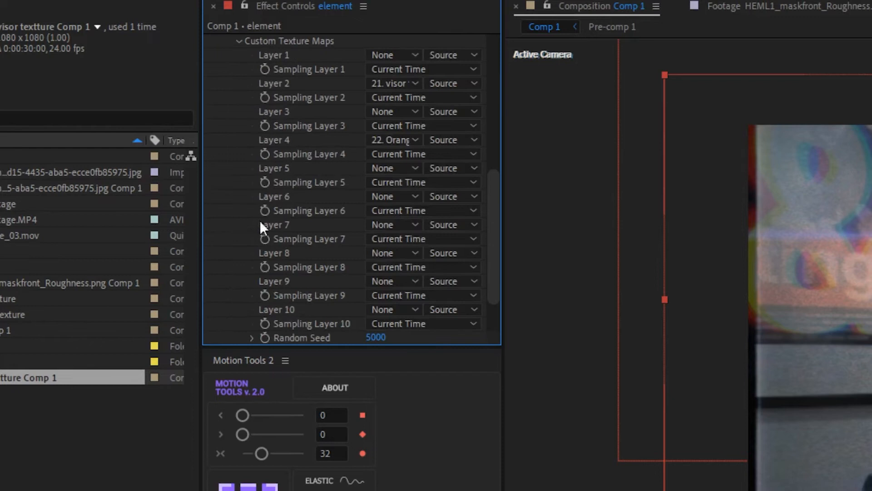
click(392, 83)
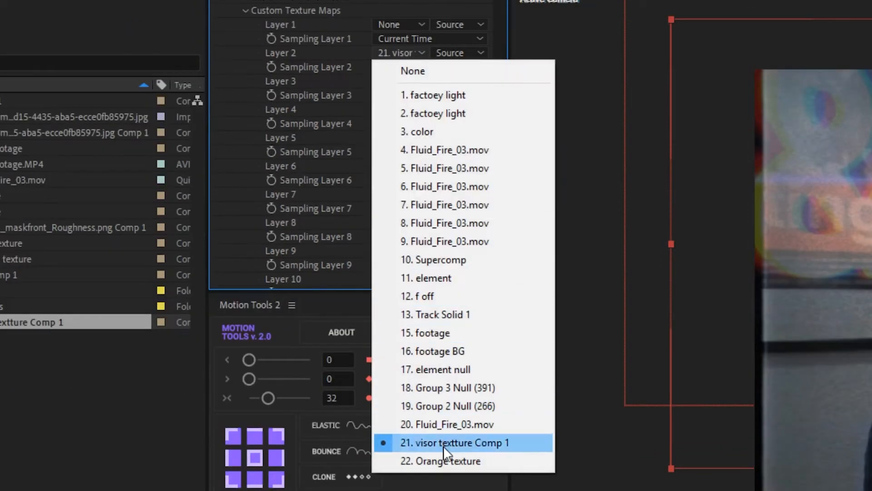
click(455, 443)
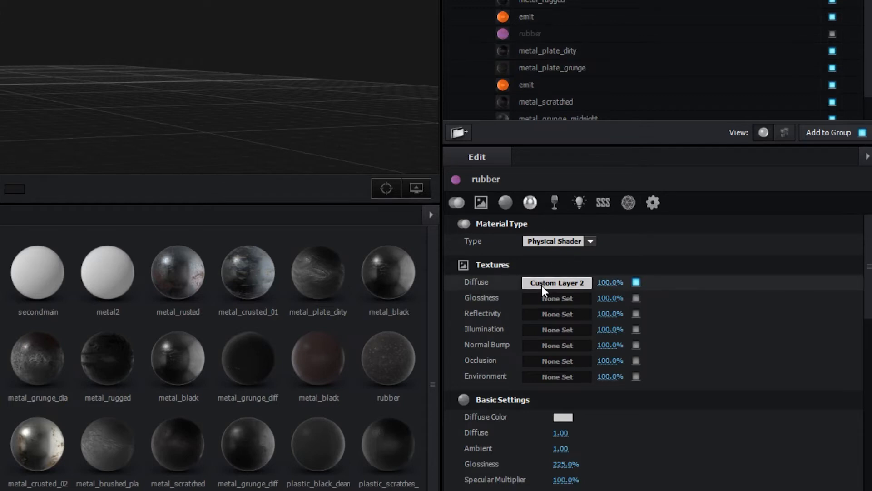
Step: Assign Custom Layer 2 as the rubber material's diffuse texture and confirm
click(556, 283)
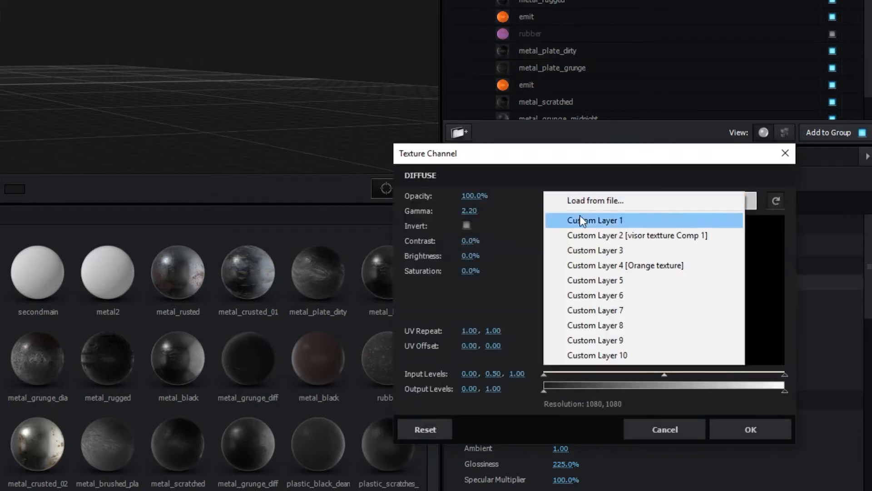
click(637, 235)
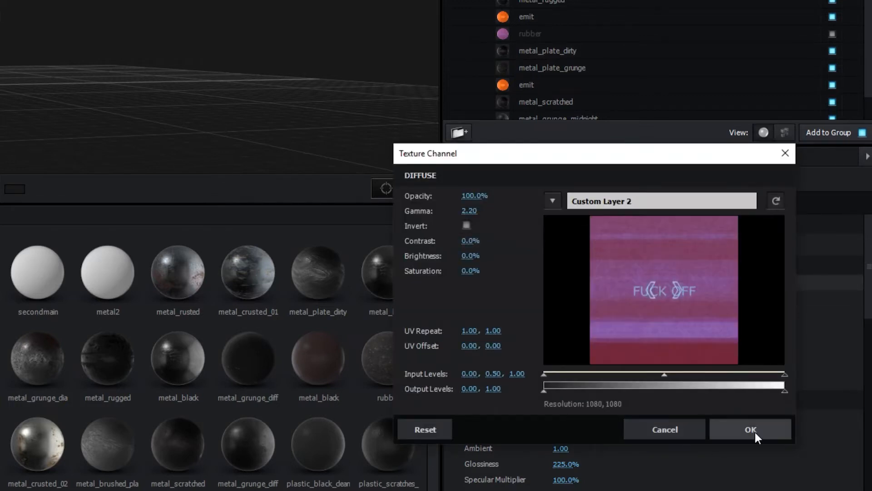
click(749, 429)
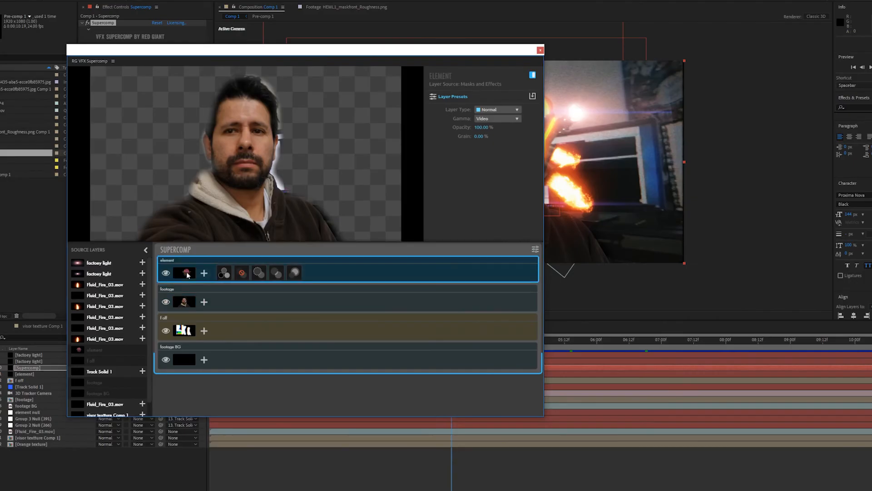
Step: Close Supercomp and show the Stylize effects collection in the Universe Dashboard
click(224, 271)
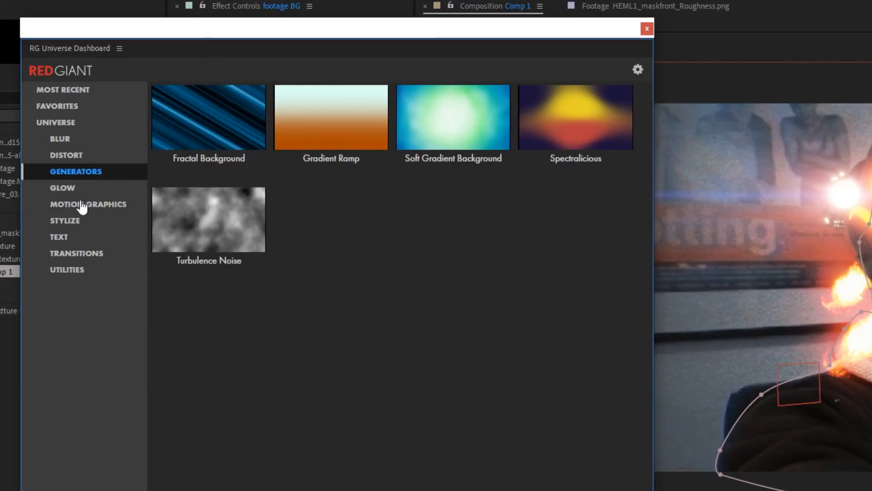
click(65, 220)
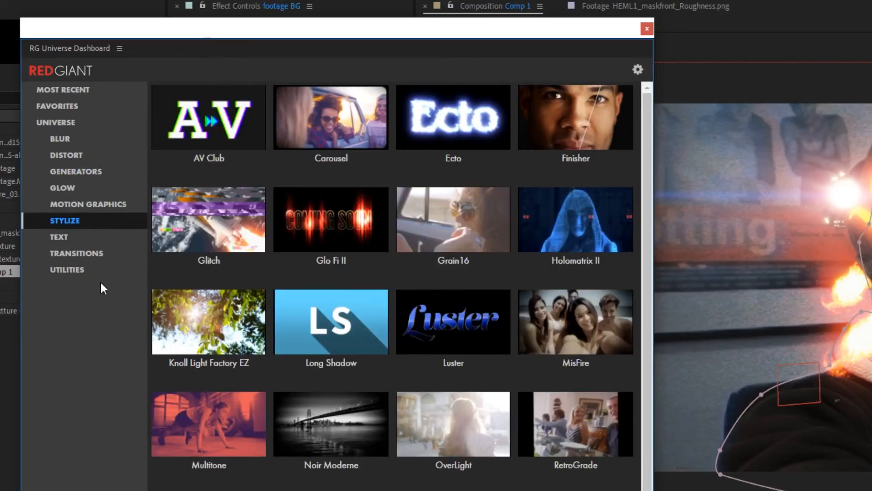